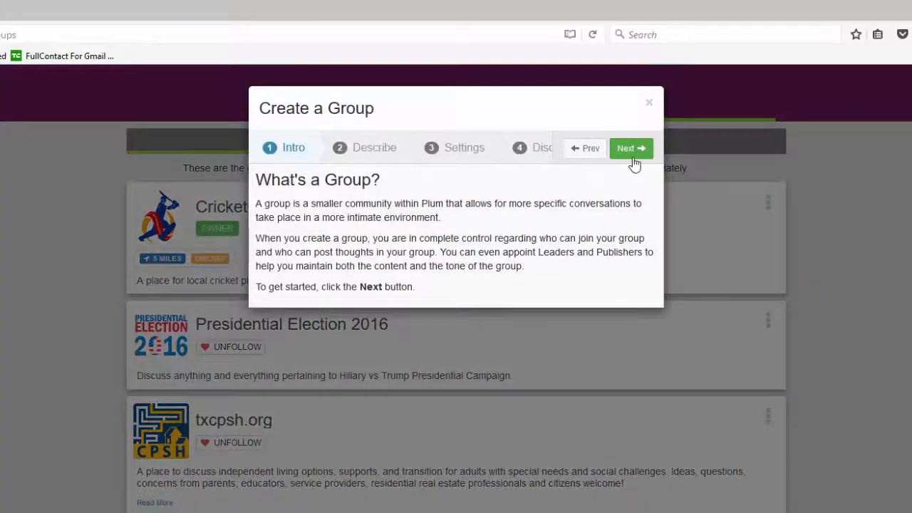
Move past the group-creation intro to the Describe step.
left_click(630, 148)
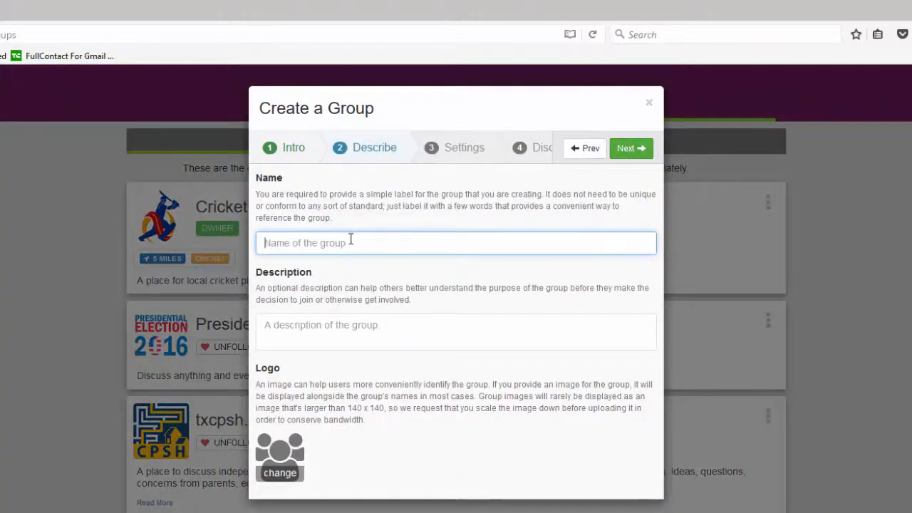
Enter the name 'Mountain Biking in My Town' and set a mountain biker photo as logo.
type("Mountain Biking in My Town")
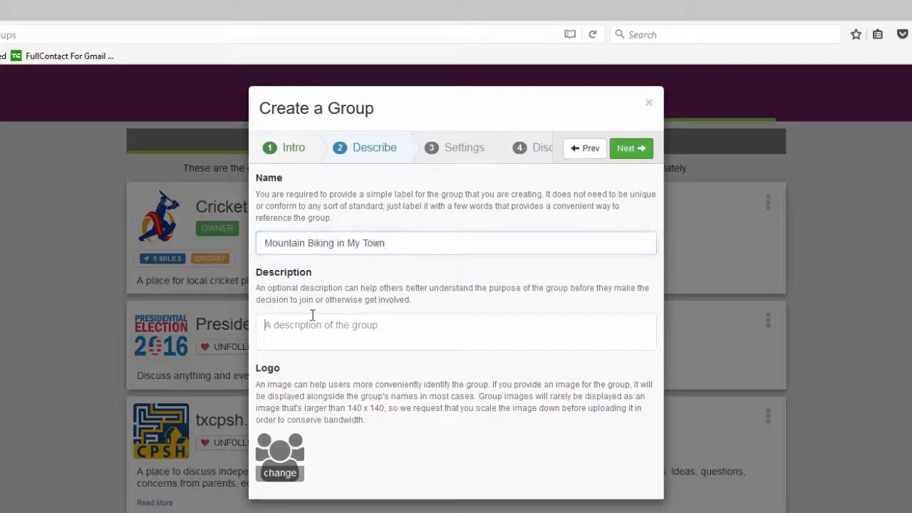
left_click(279, 458)
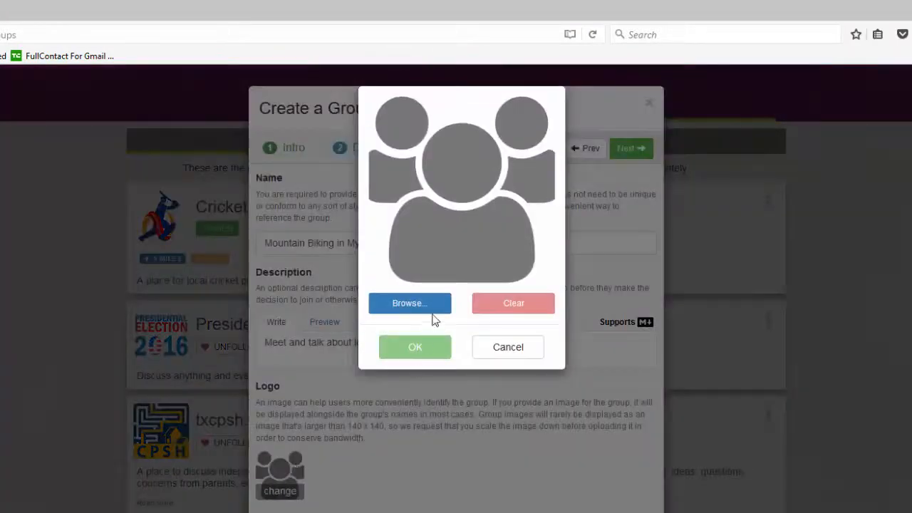
left_click(409, 303)
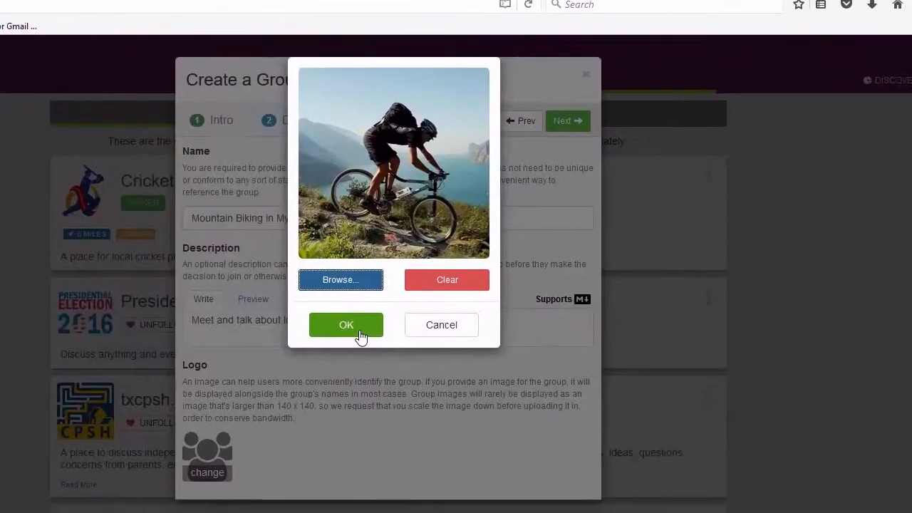
left_click(346, 324)
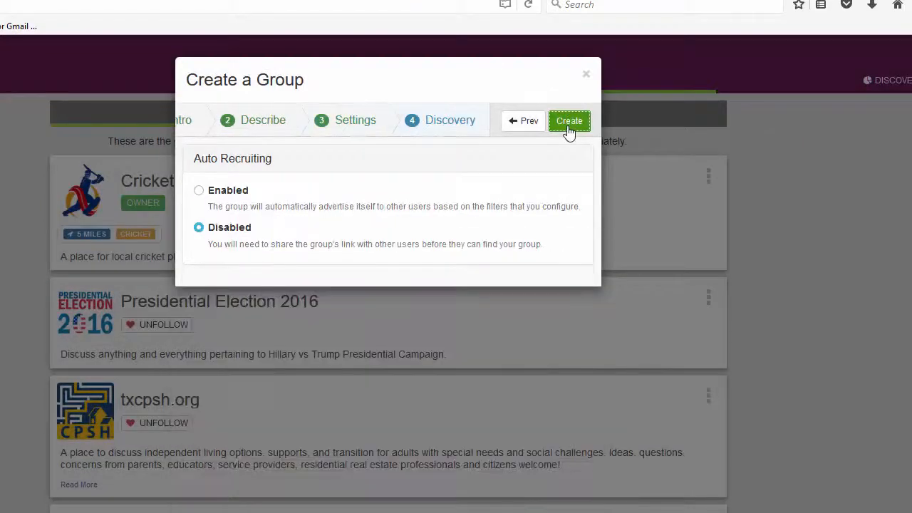
Enable Auto Recruiting and begin adding a new recruiting filter.
left_click(199, 190)
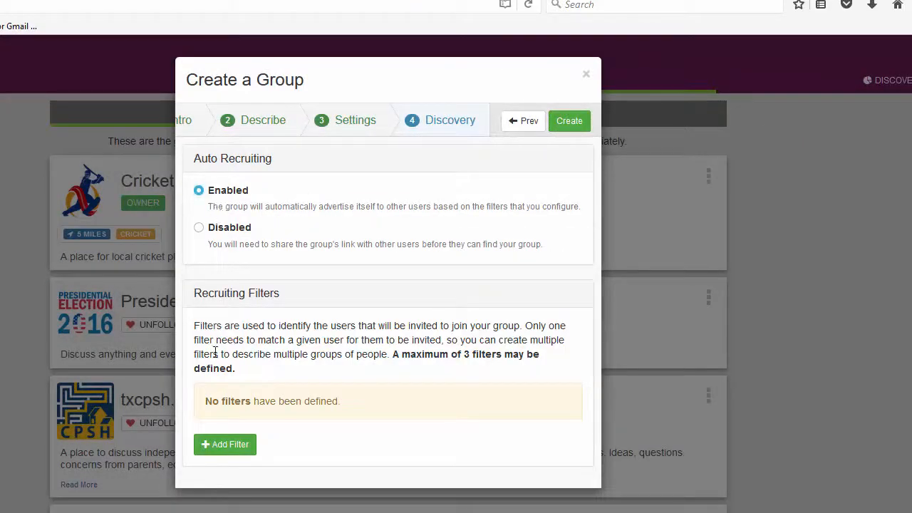
left_click(224, 444)
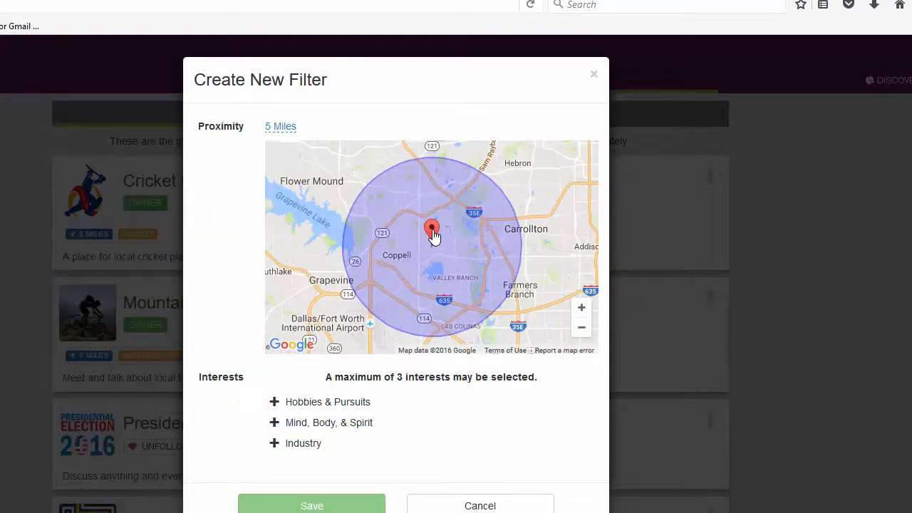
Place the filter pin on Grapevine and set proximity to 5 Miles after trying 15.
left_click_drag(432, 231, 334, 262)
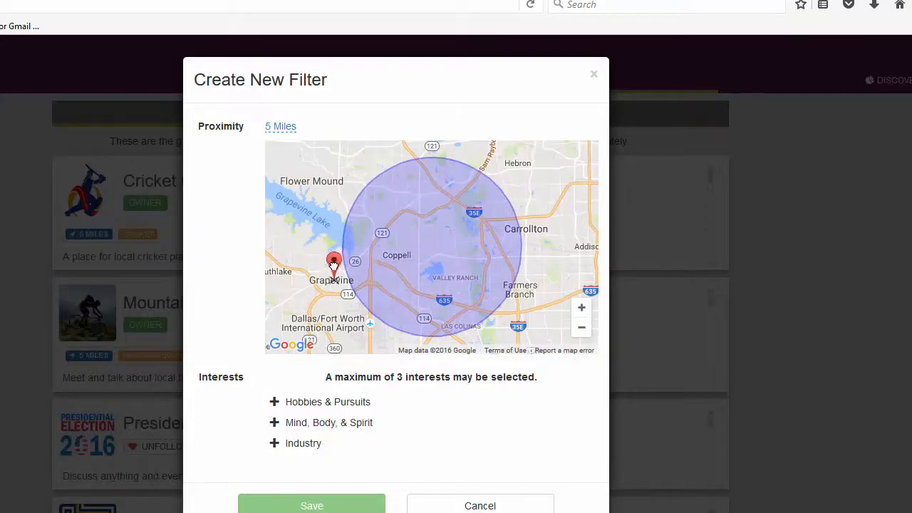
left_click_drag(334, 261, 431, 229)
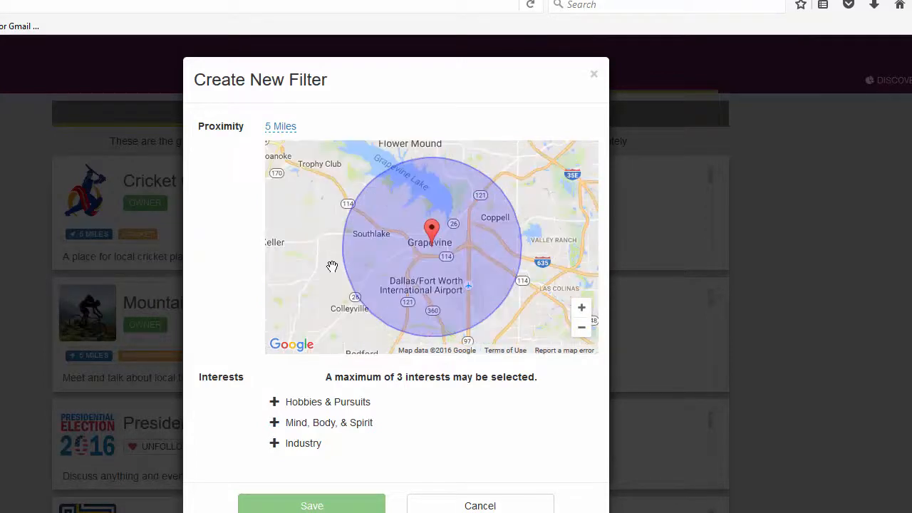
left_click(280, 126)
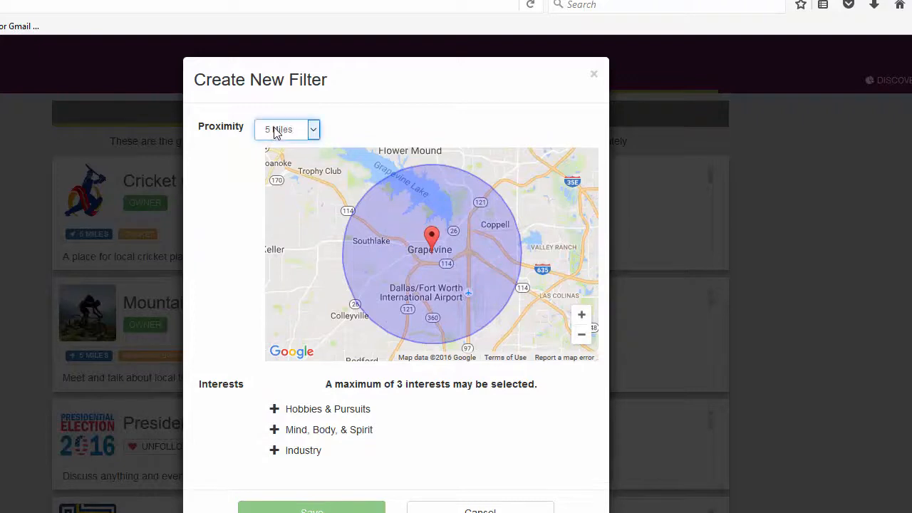
left_click(287, 128)
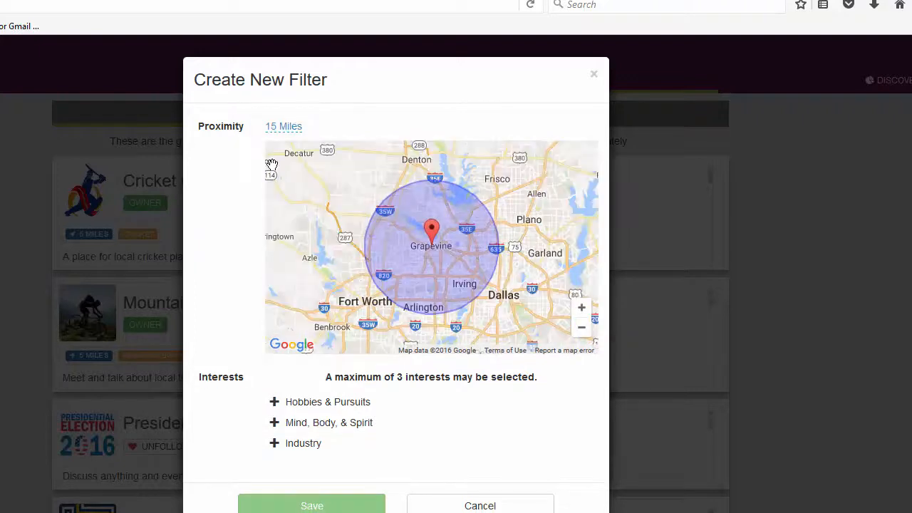
left_click(284, 129)
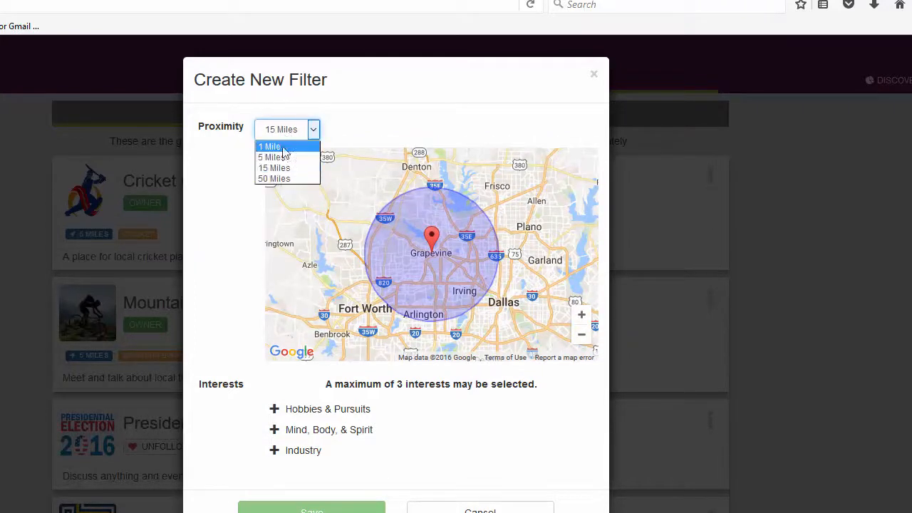
left_click(273, 158)
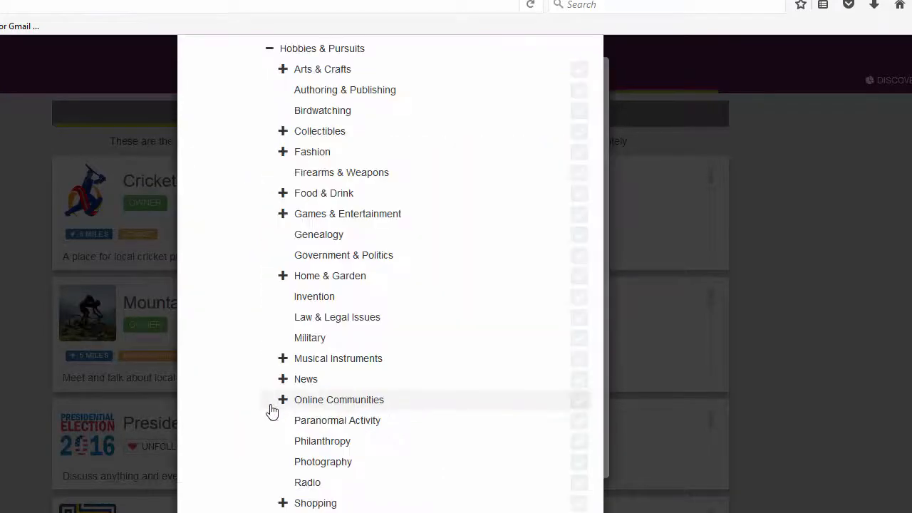
Tick Mountain Biking under Interests and save the 5-mile recruiting filter.
scroll("down", 3)
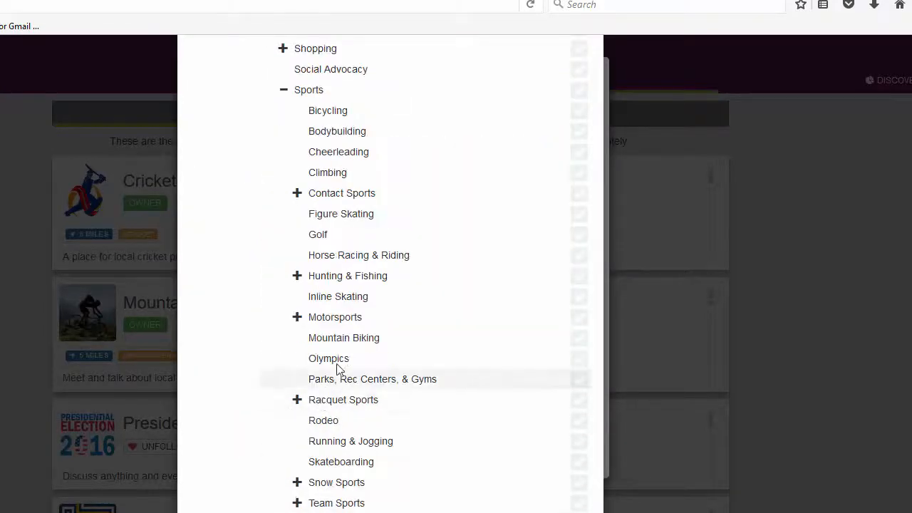
left_click(578, 337)
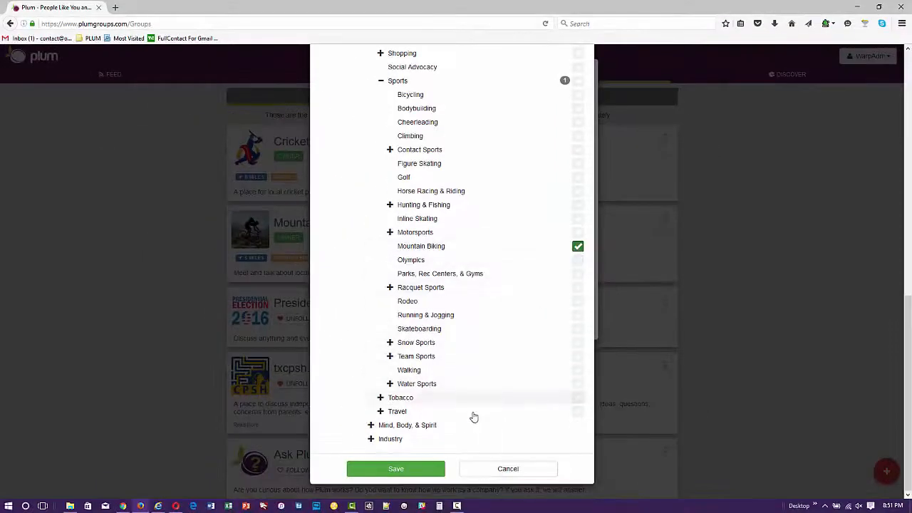
left_click(395, 467)
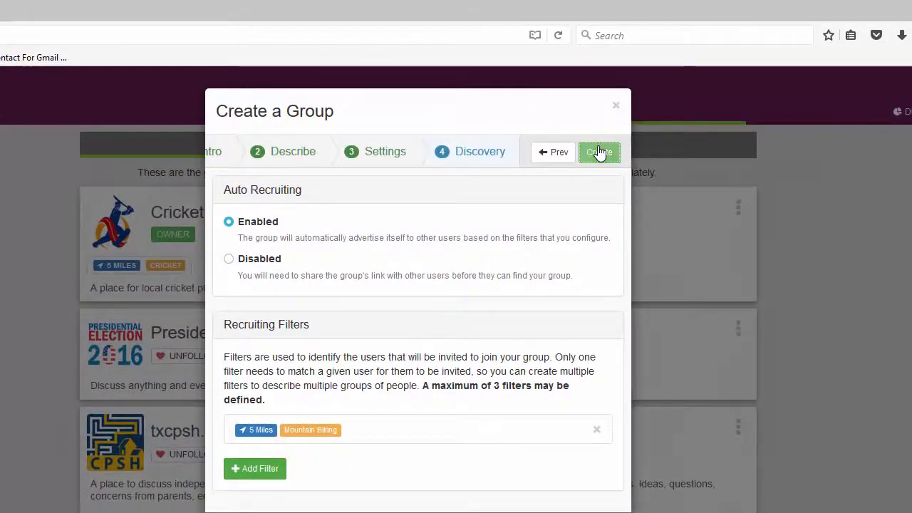
Create the group, copy its share URL, and close the Share Your Group dialog.
left_click(599, 152)
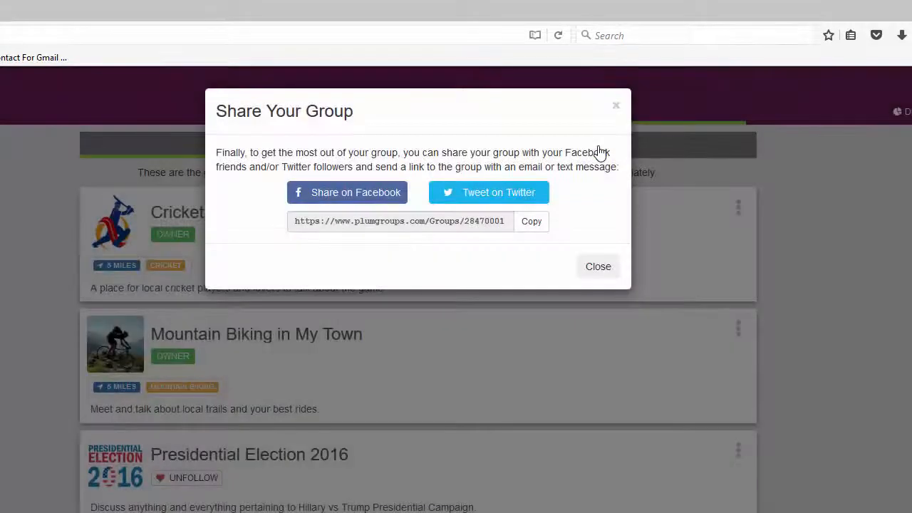
mouse_move(235, 128)
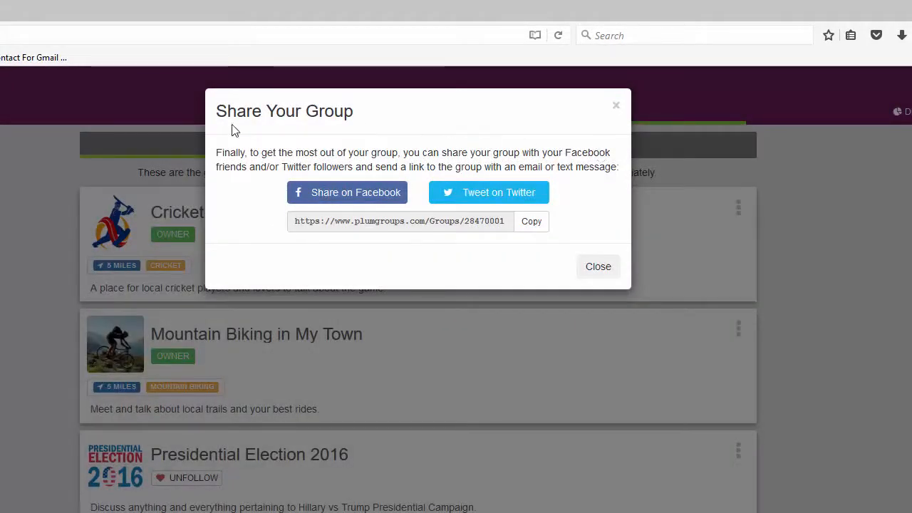
left_click(531, 221)
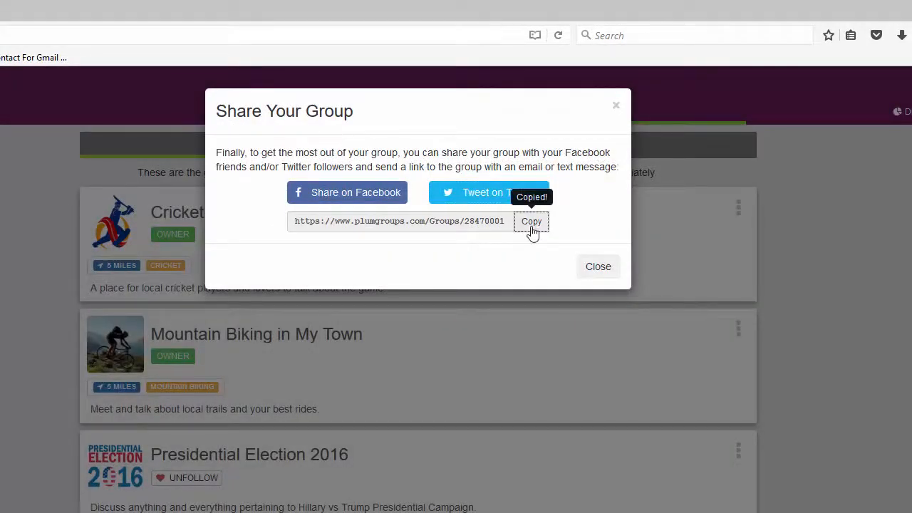
left_click(598, 266)
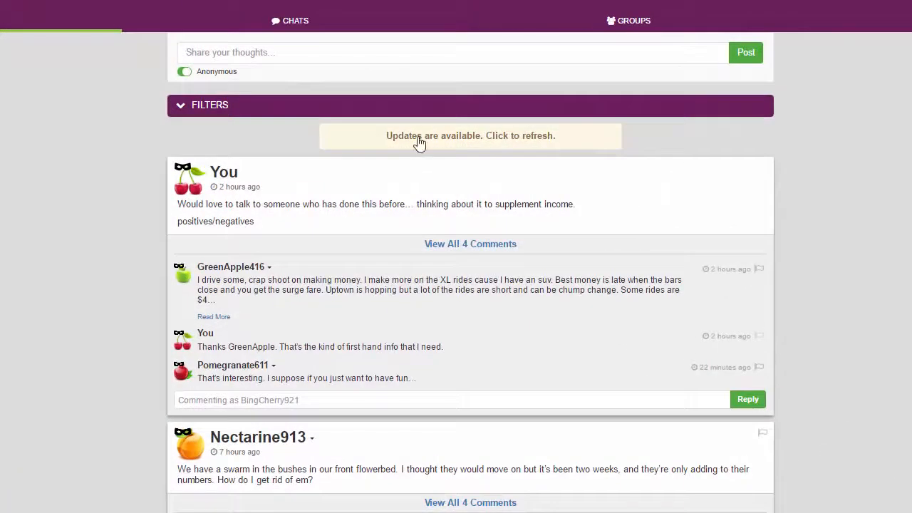
Refresh the feed via the 'Updates are available' banner to show the new group.
left_click(470, 136)
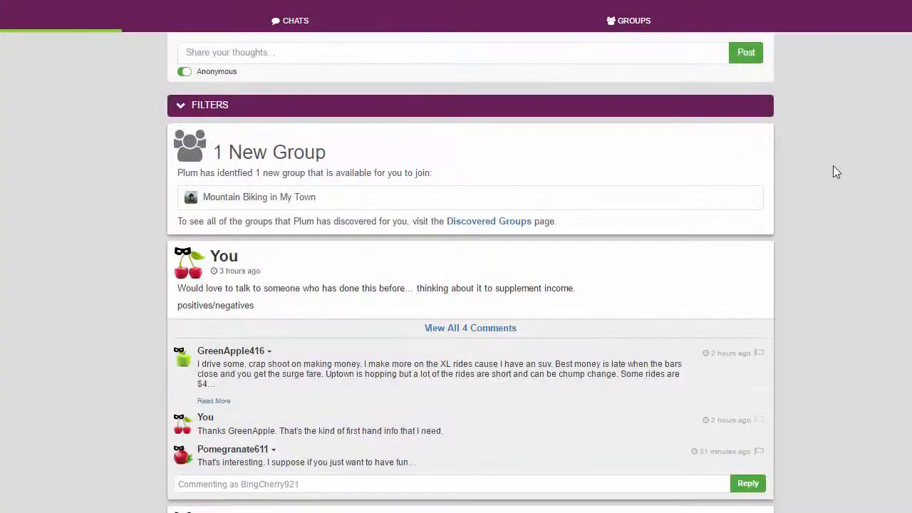